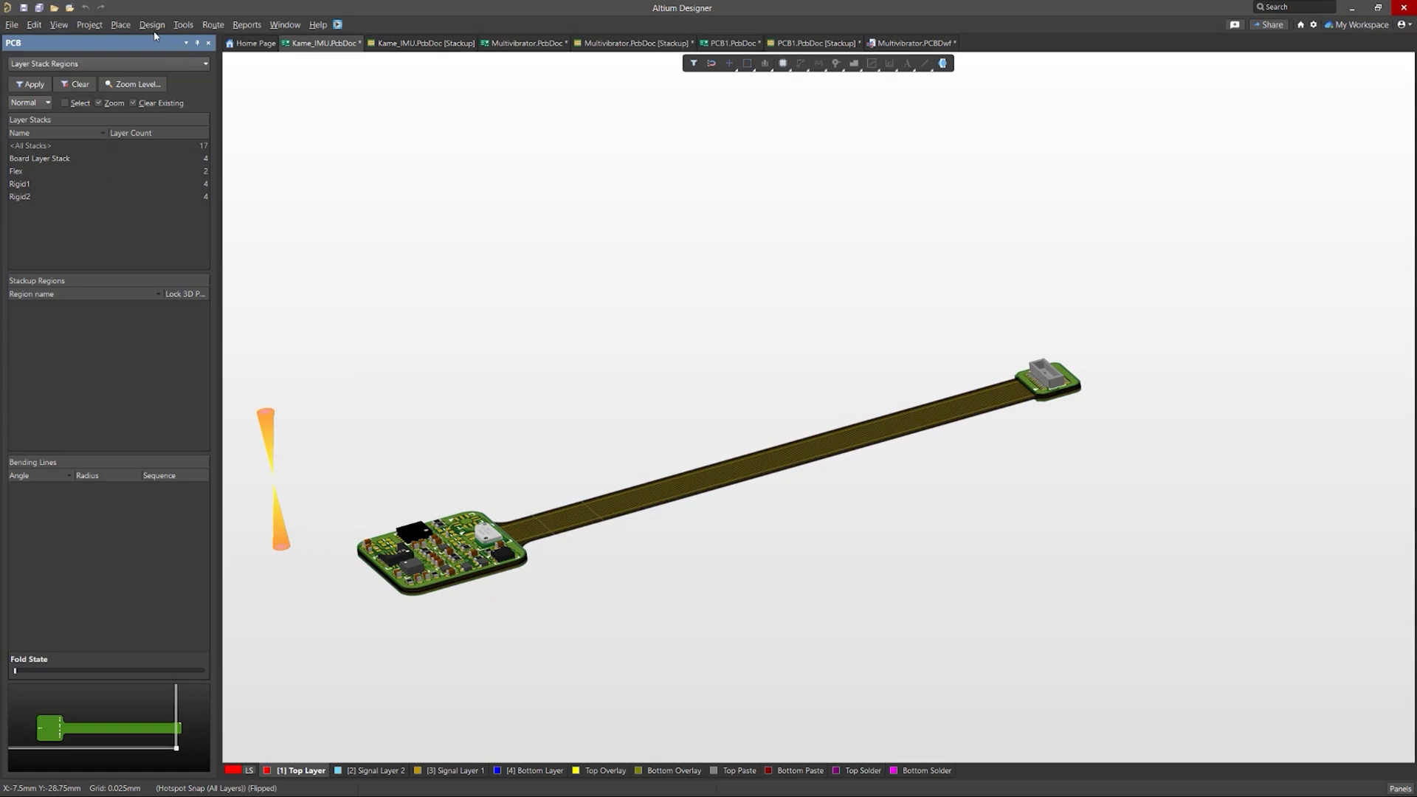
Step: Bring up the Layer Stack Manager for the Kame_IMU board's two-layer Flex stack
click(152, 25)
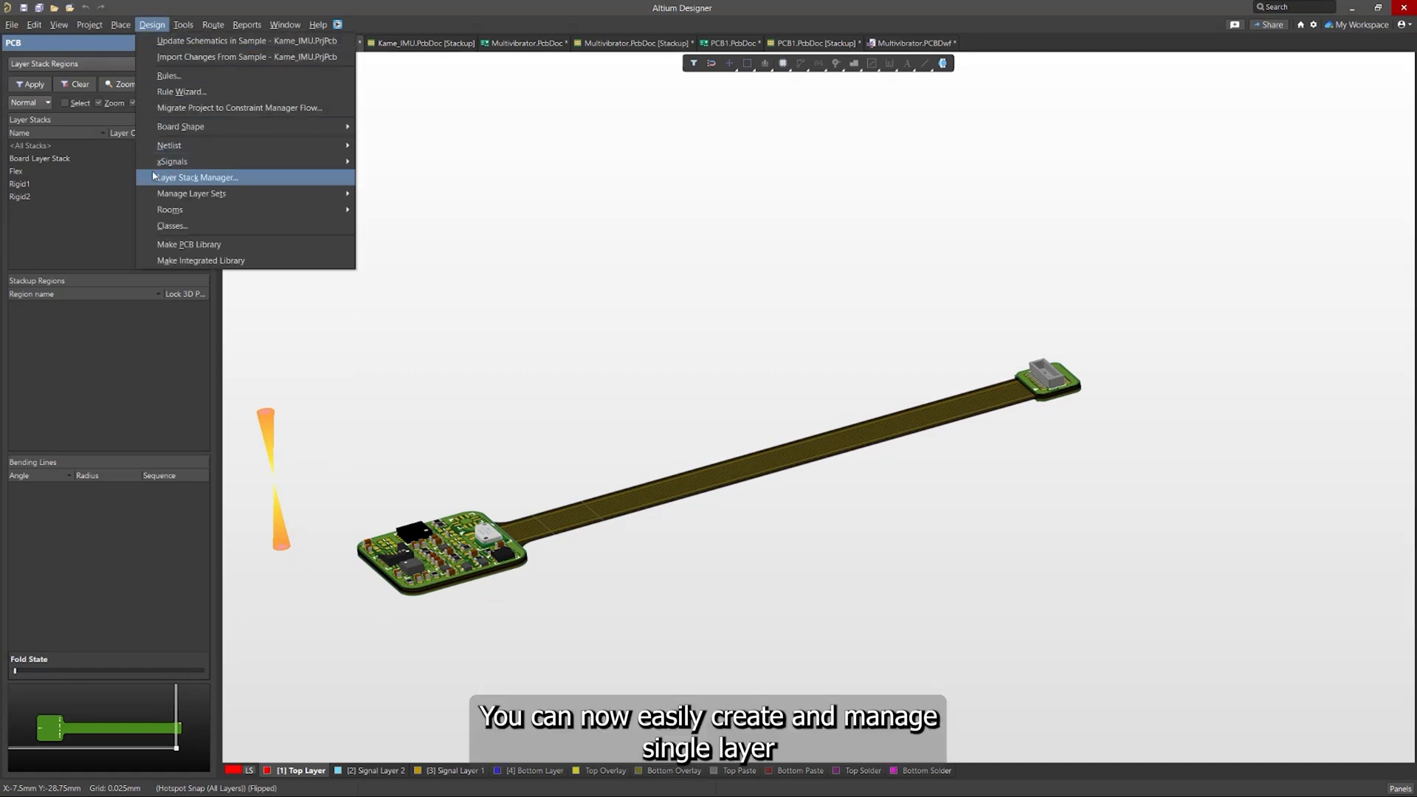
click(195, 177)
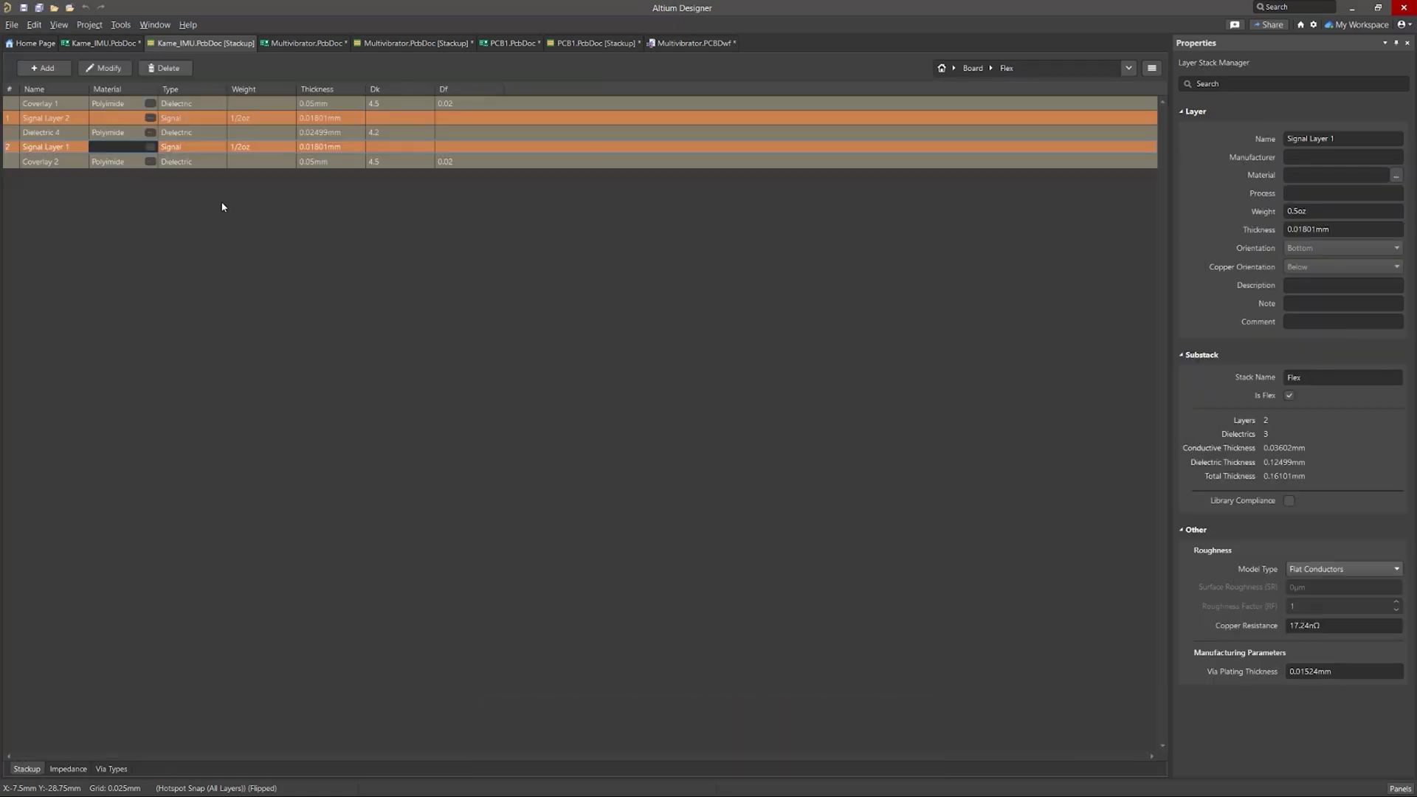
Step: Delete Signal Layer 1, leaving the Kame_IMU Flex stack with a single copper layer
right_click(46, 146)
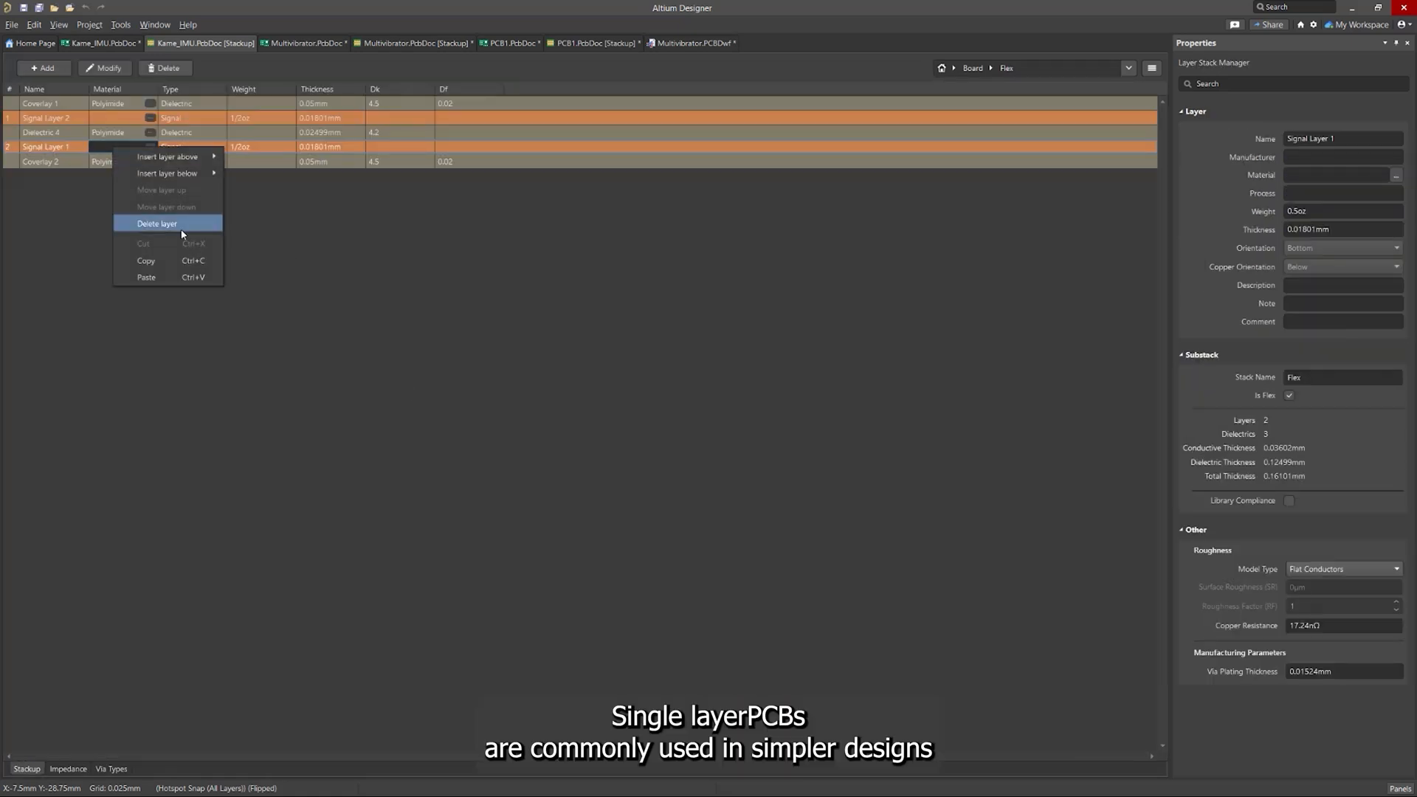
click(157, 223)
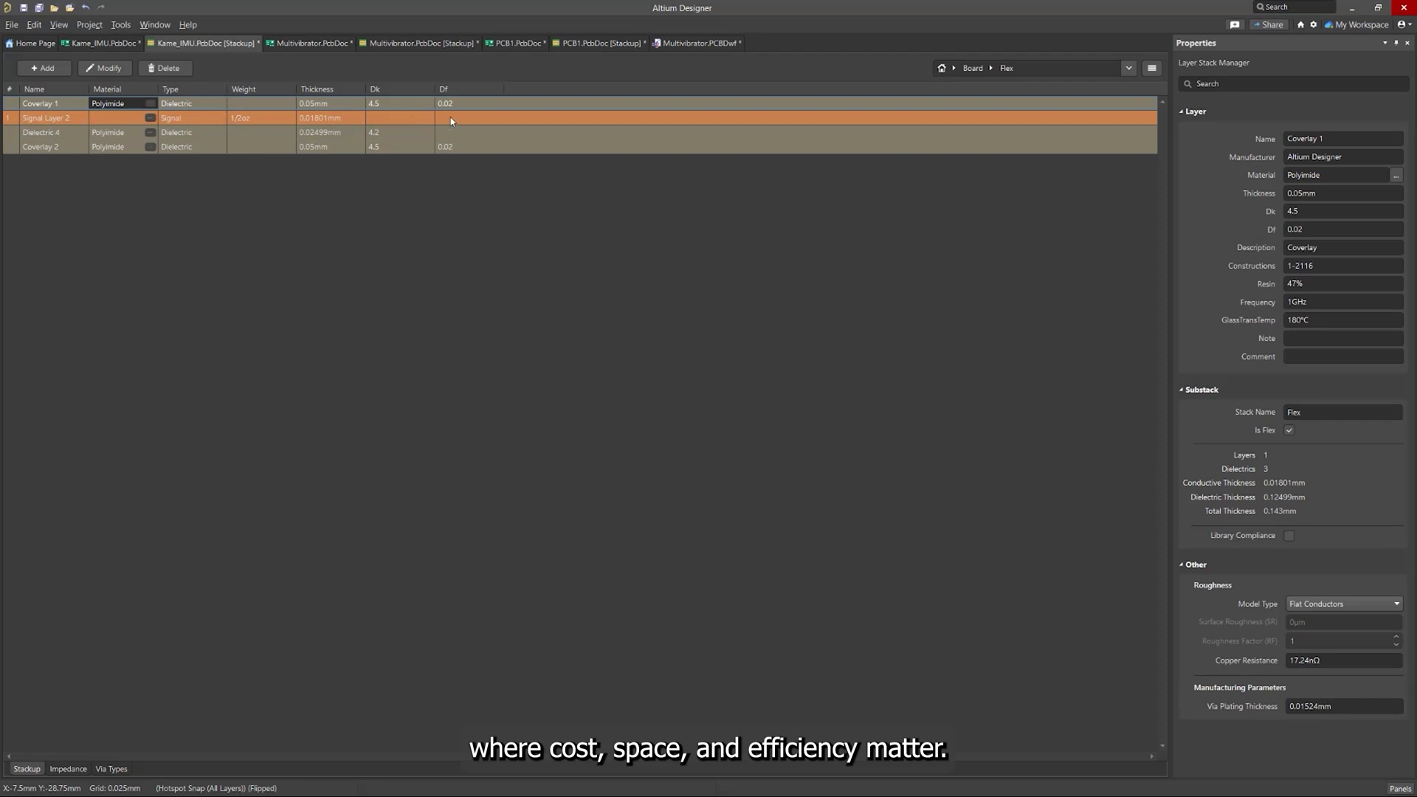
click(152, 25)
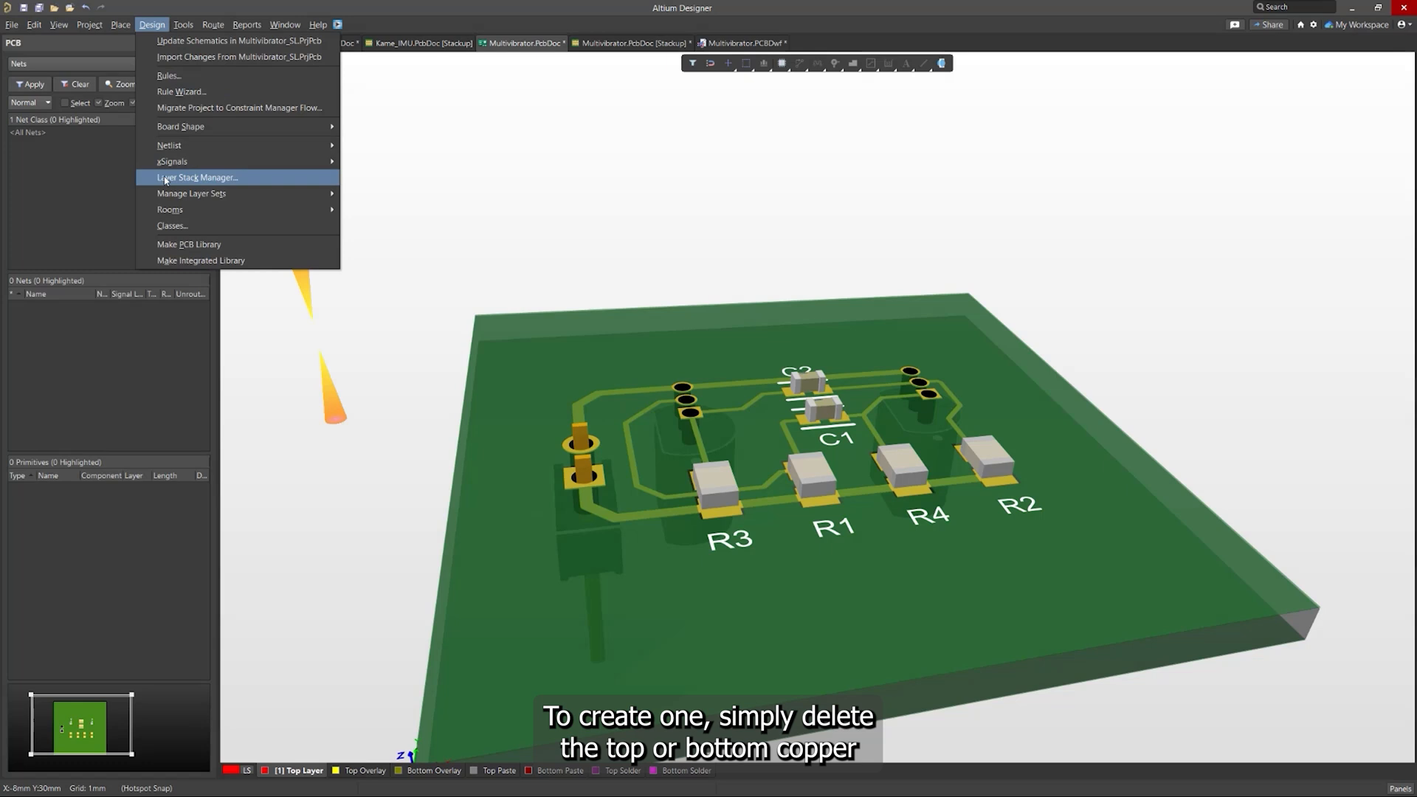
Step: Delete the Bottom Layer from the Multivibrator board's two-layer stack
click(198, 177)
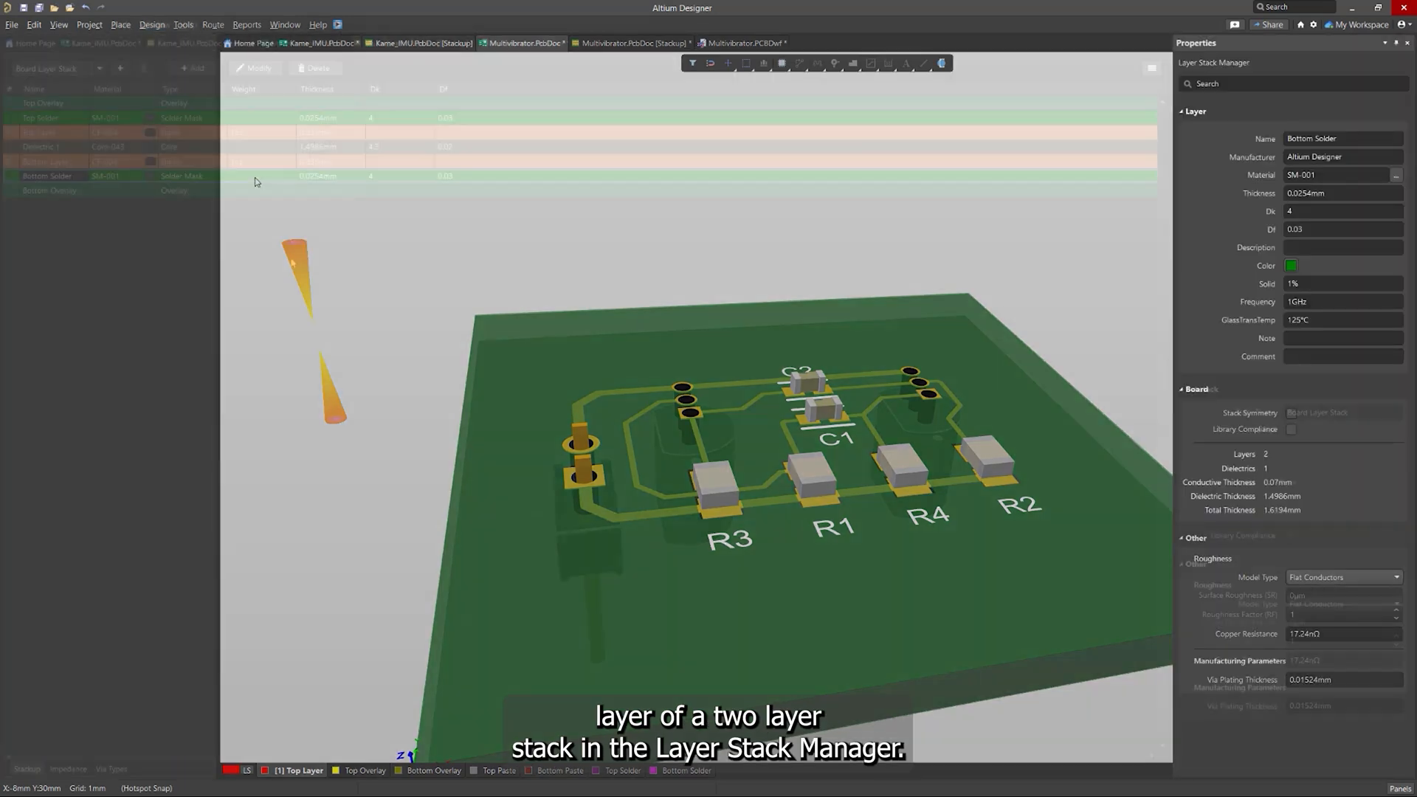
right_click(115, 162)
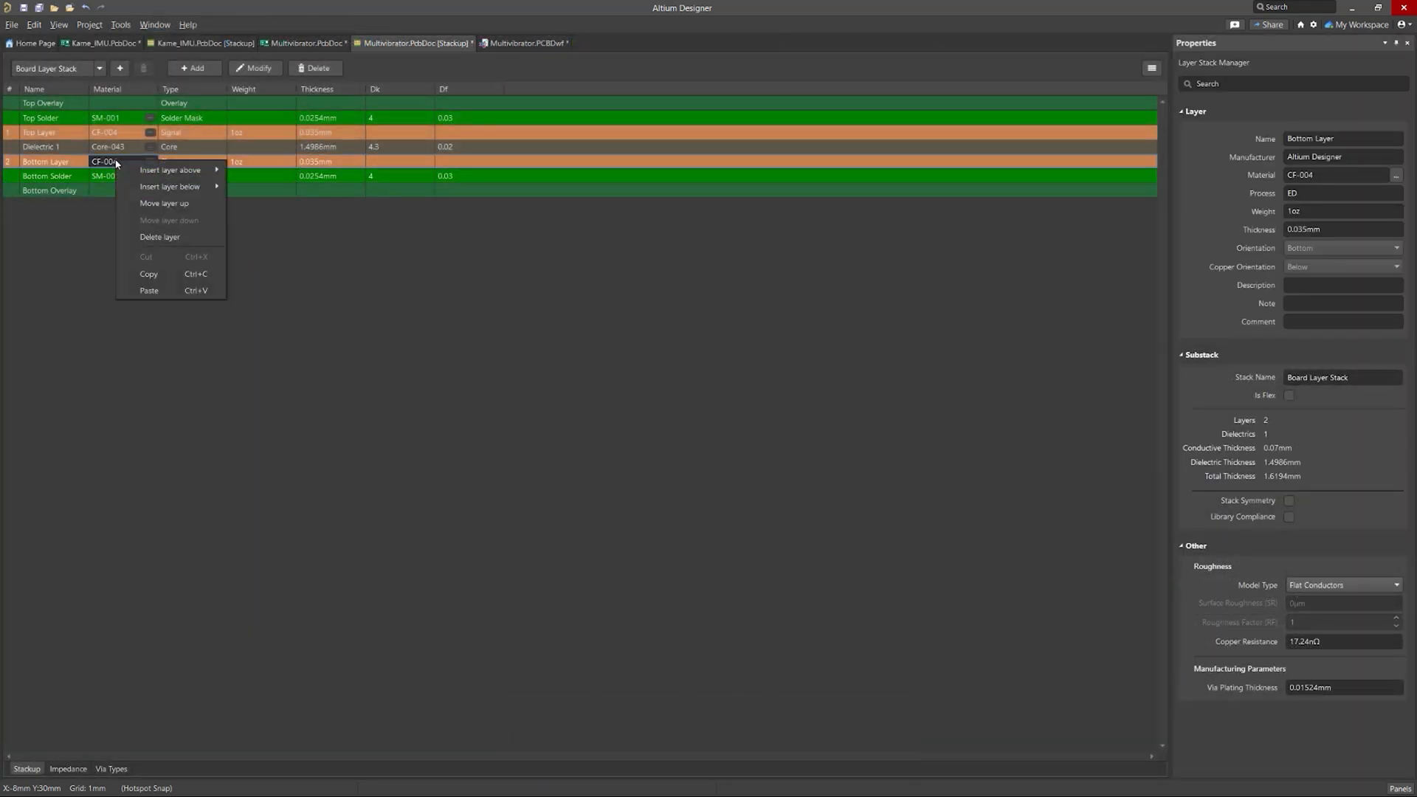
click(160, 236)
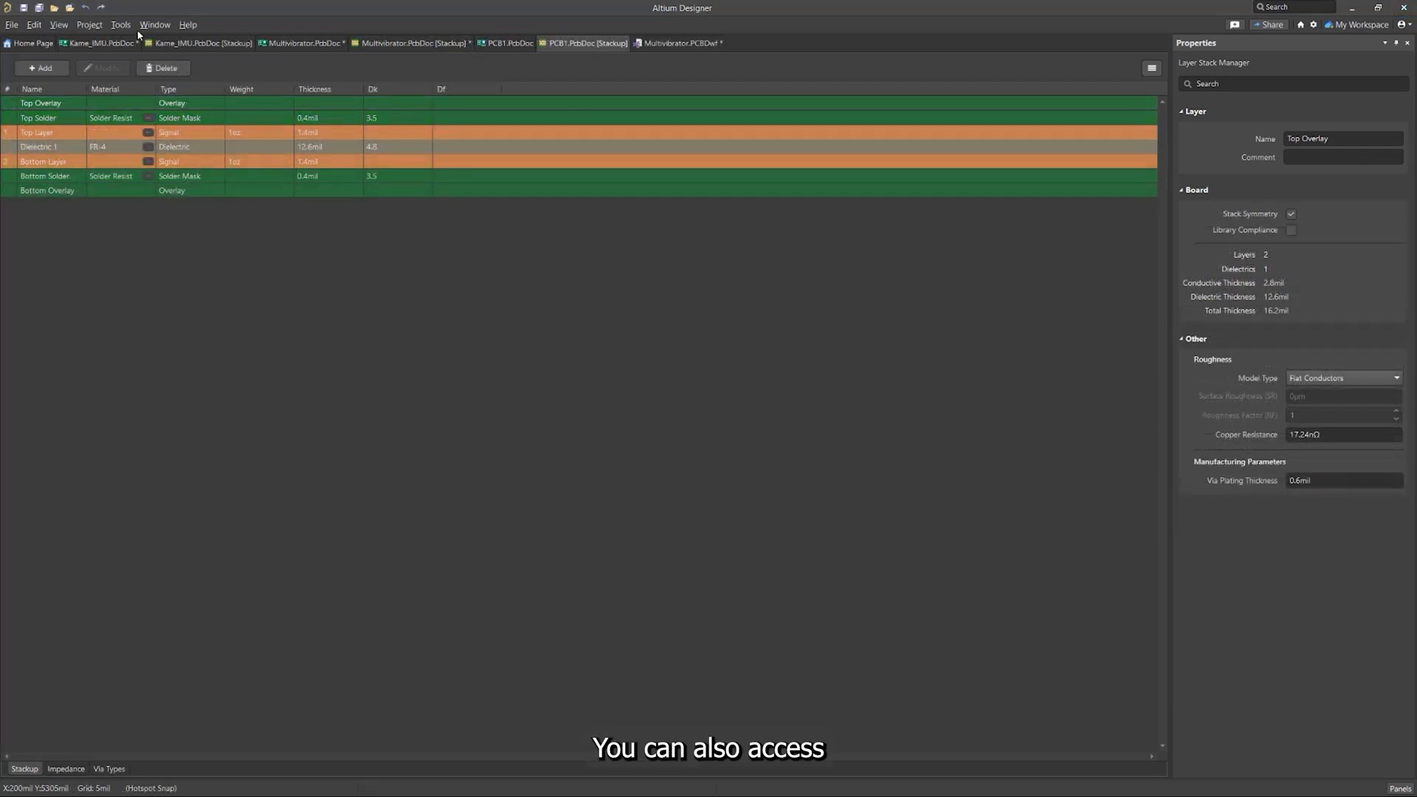
Step: Apply the 1 Layer (1 x Signal, 0 x Plane) preset to PCB1's stack
click(119, 25)
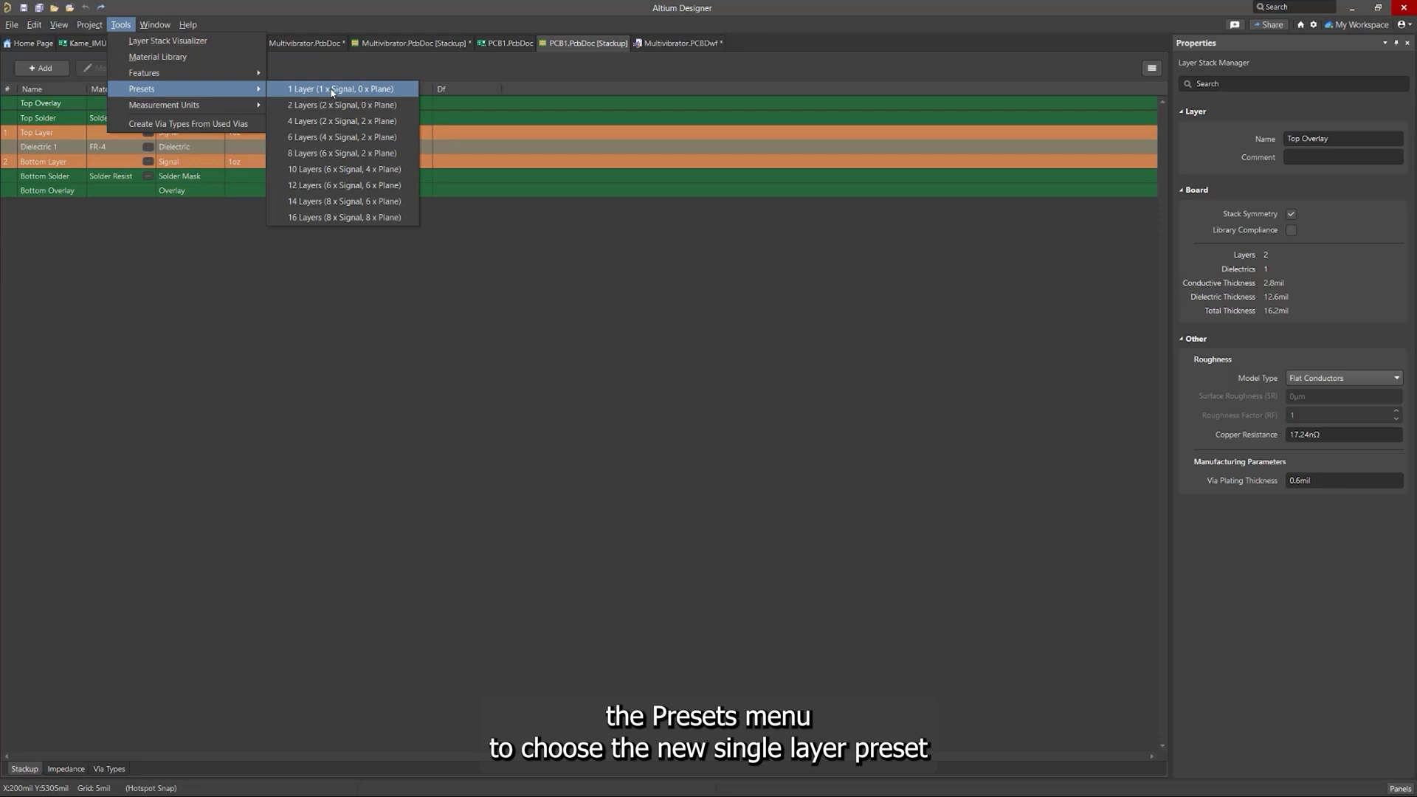
click(340, 88)
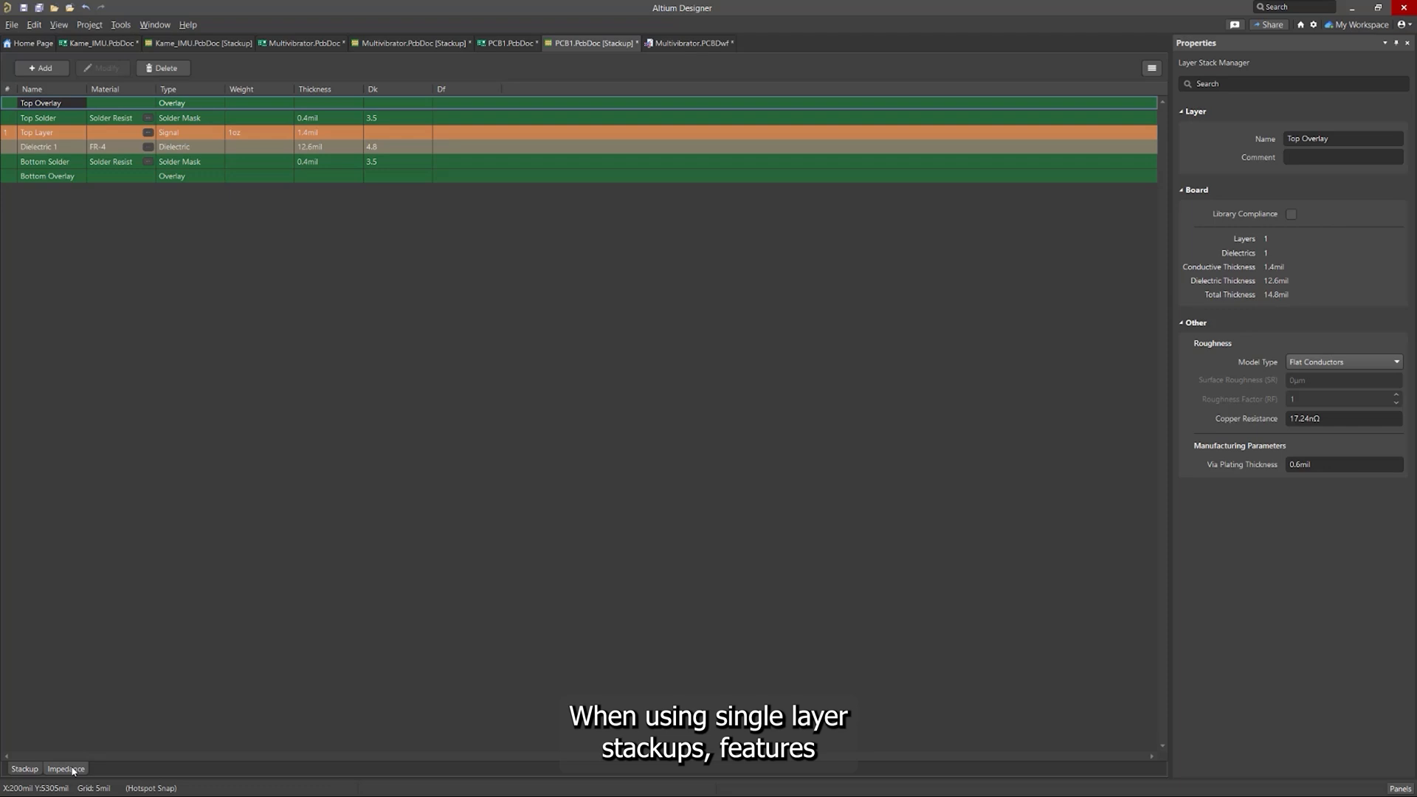
Step: Add a Single-Coplanar impedance profile targeting 50 ohms to PCB1
click(65, 769)
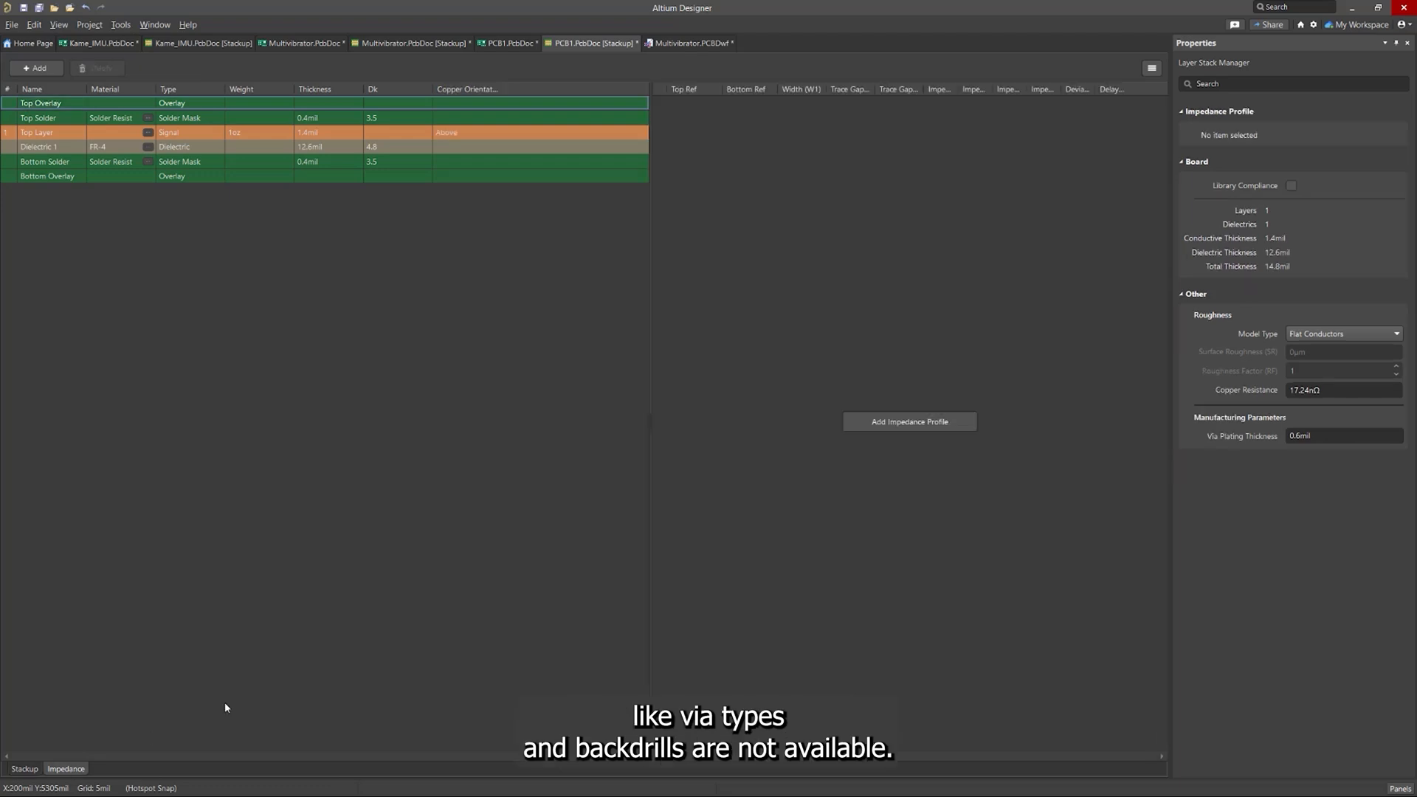
click(909, 421)
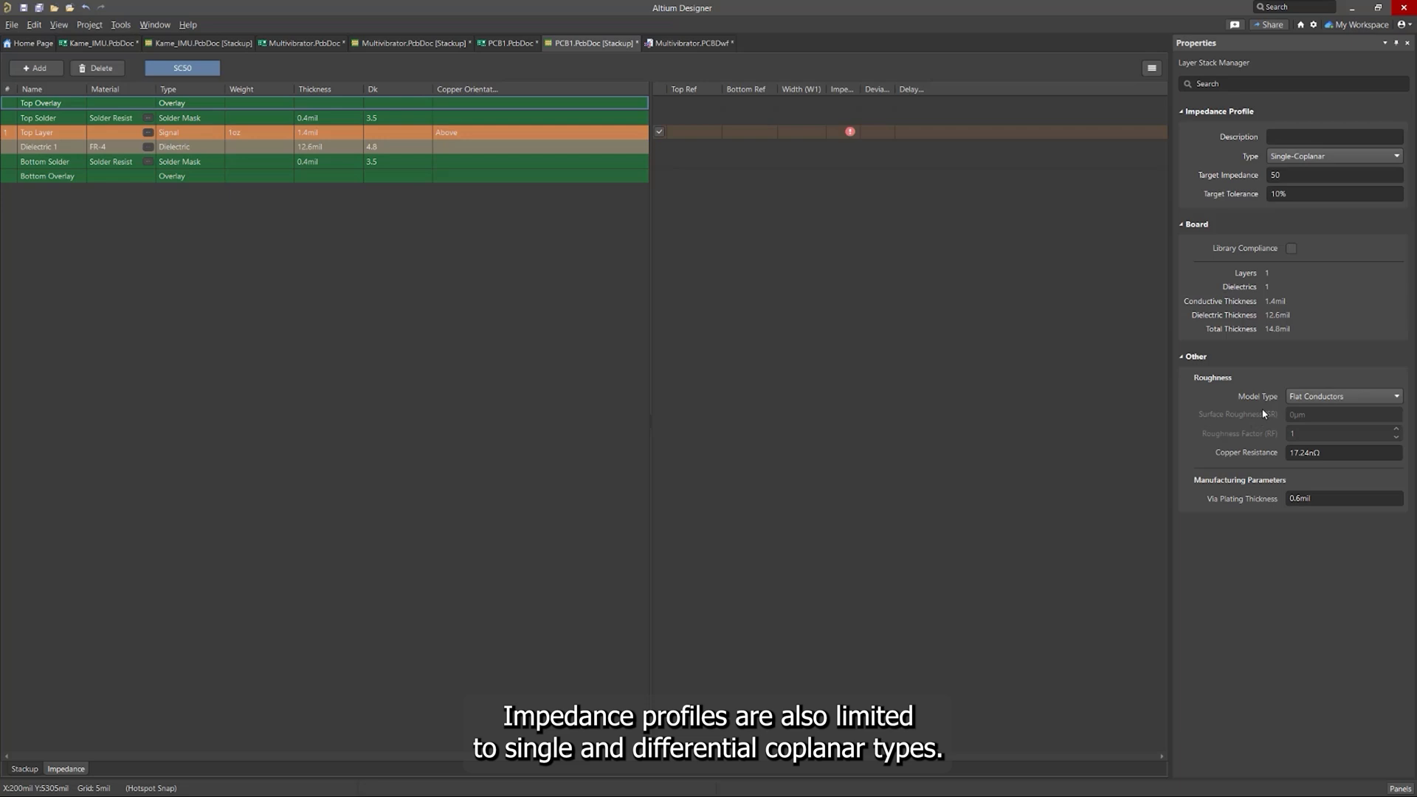
Step: Review the Multivibrator drawing's stack legend and the board's single-layer stack table
click(1332, 155)
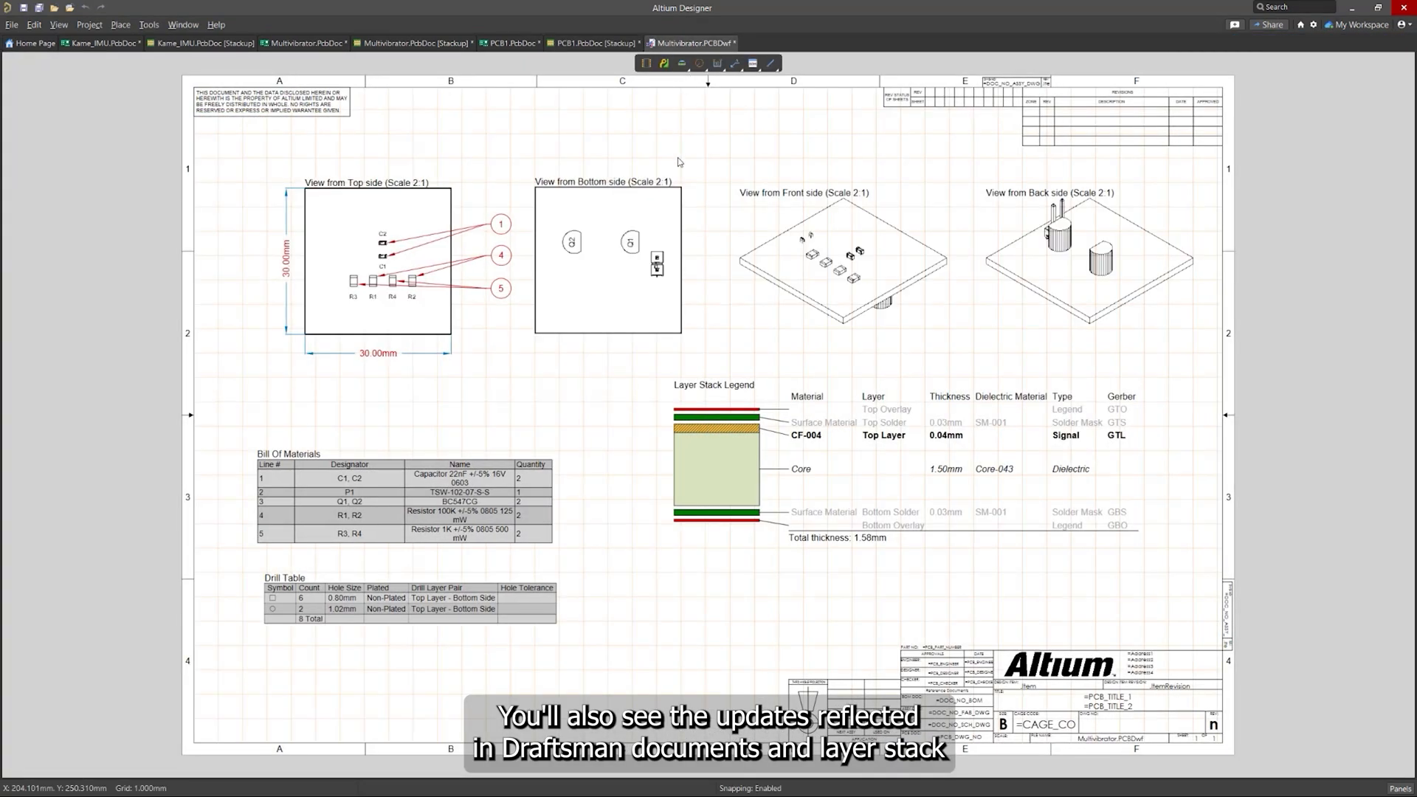
click(304, 43)
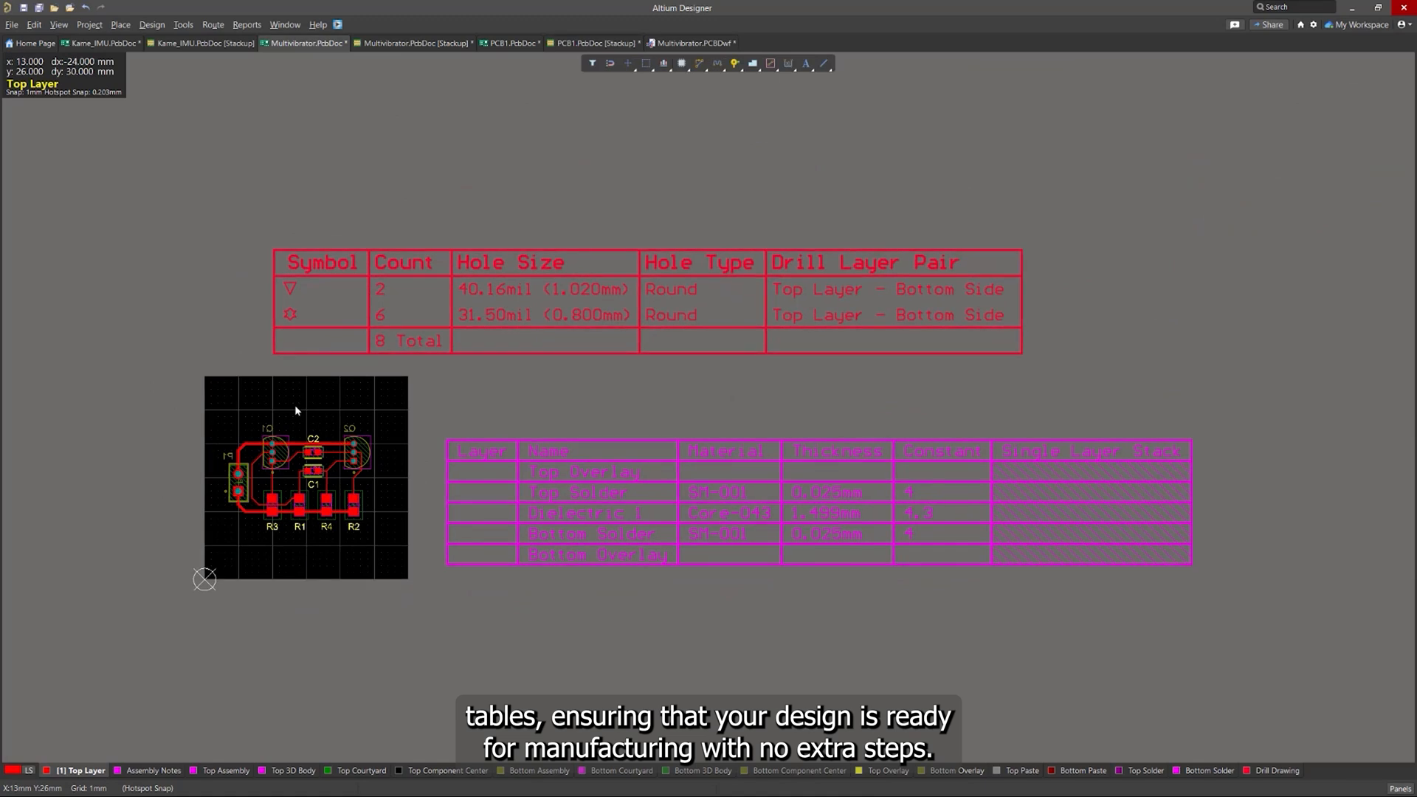
Step: List the fabrication outputs (Gerber, IPC-2581, NC Drill, ODB++) for the Multivibrator board
click(11, 25)
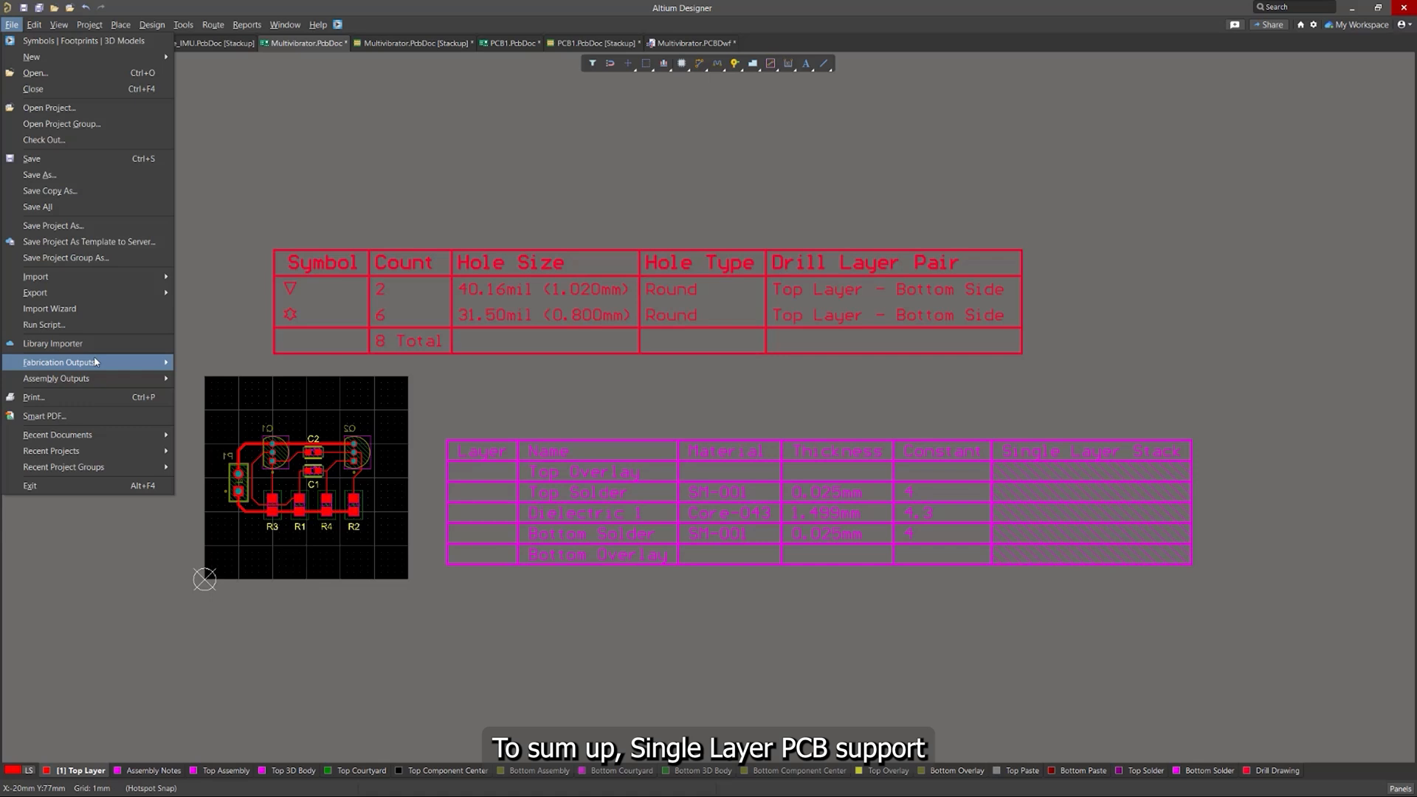
click(60, 362)
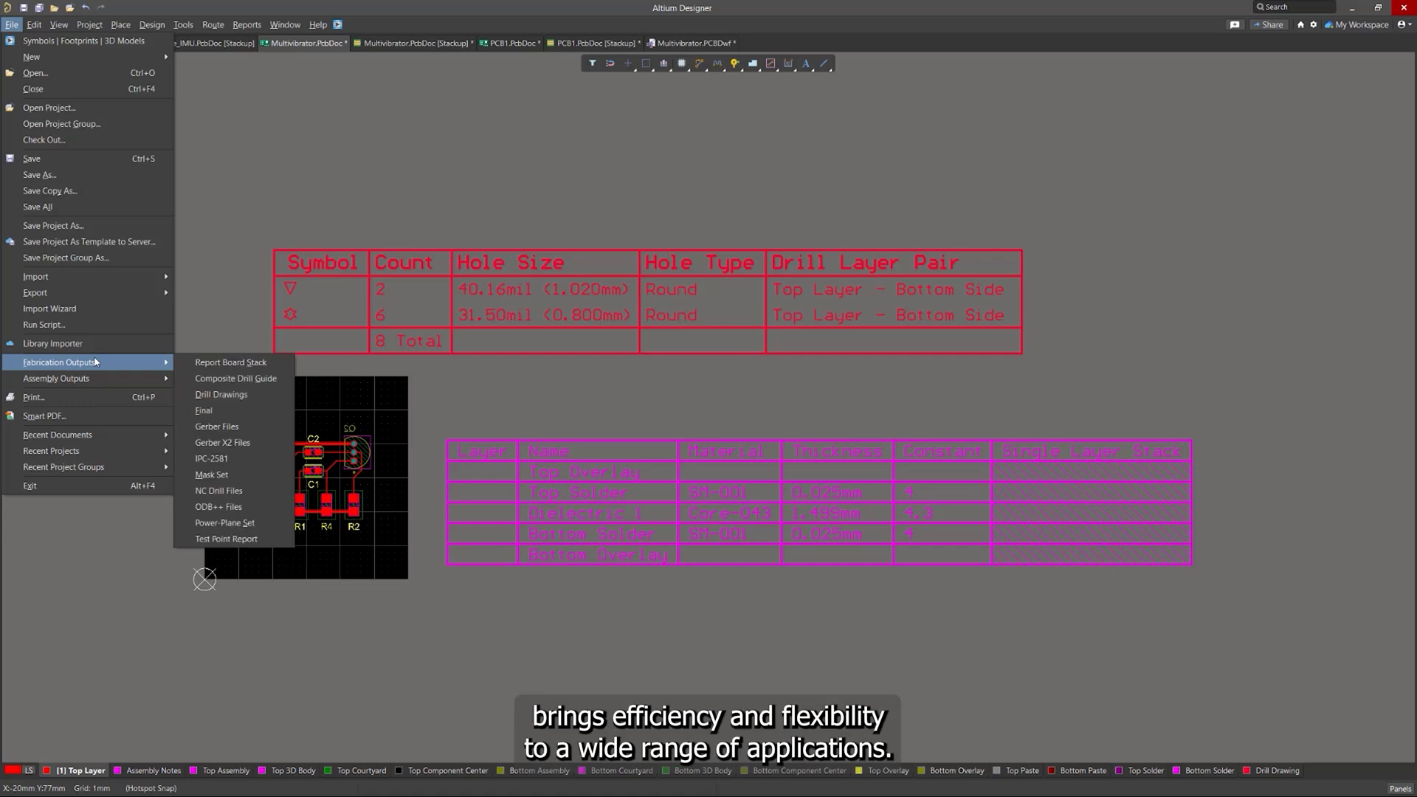
mouse_move(217, 425)
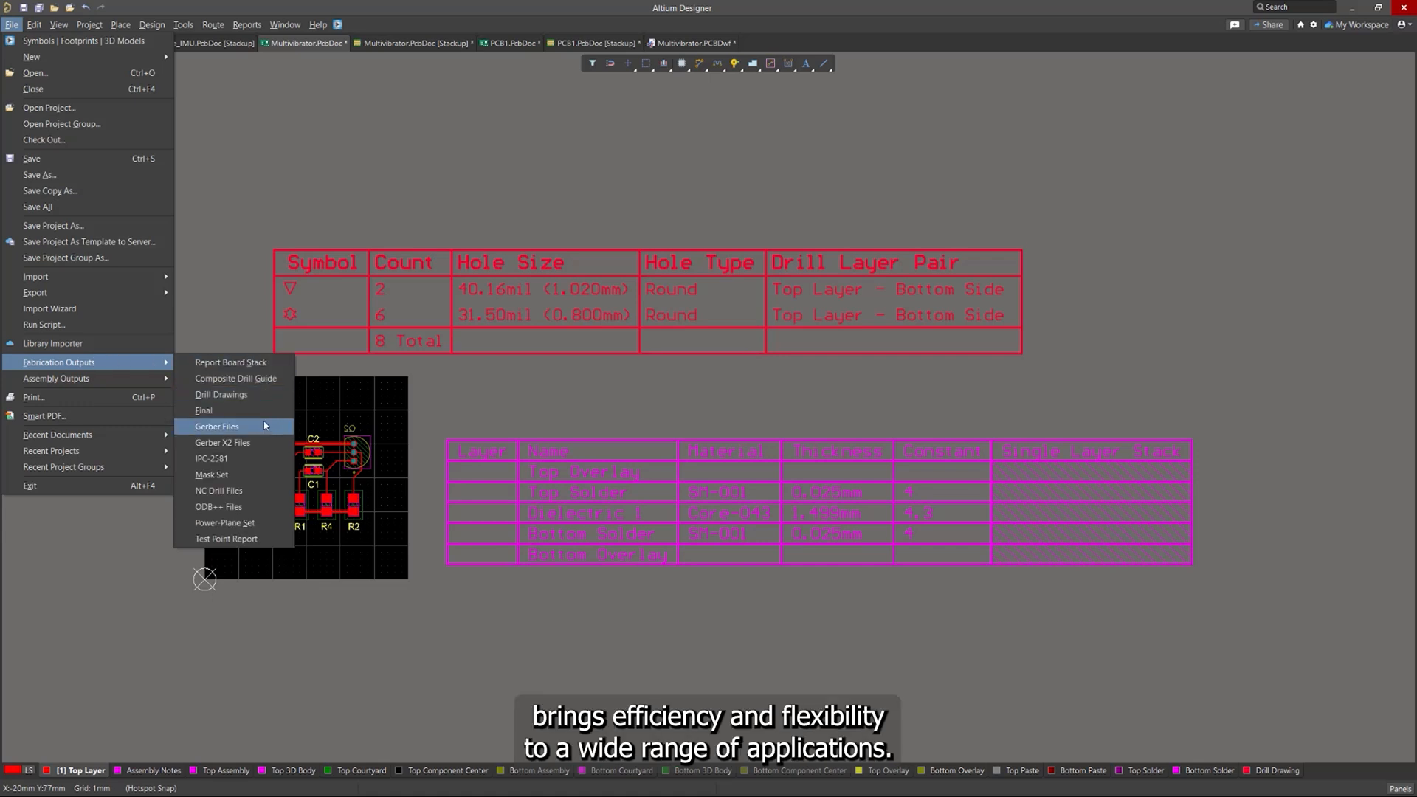
mouse_move(217, 457)
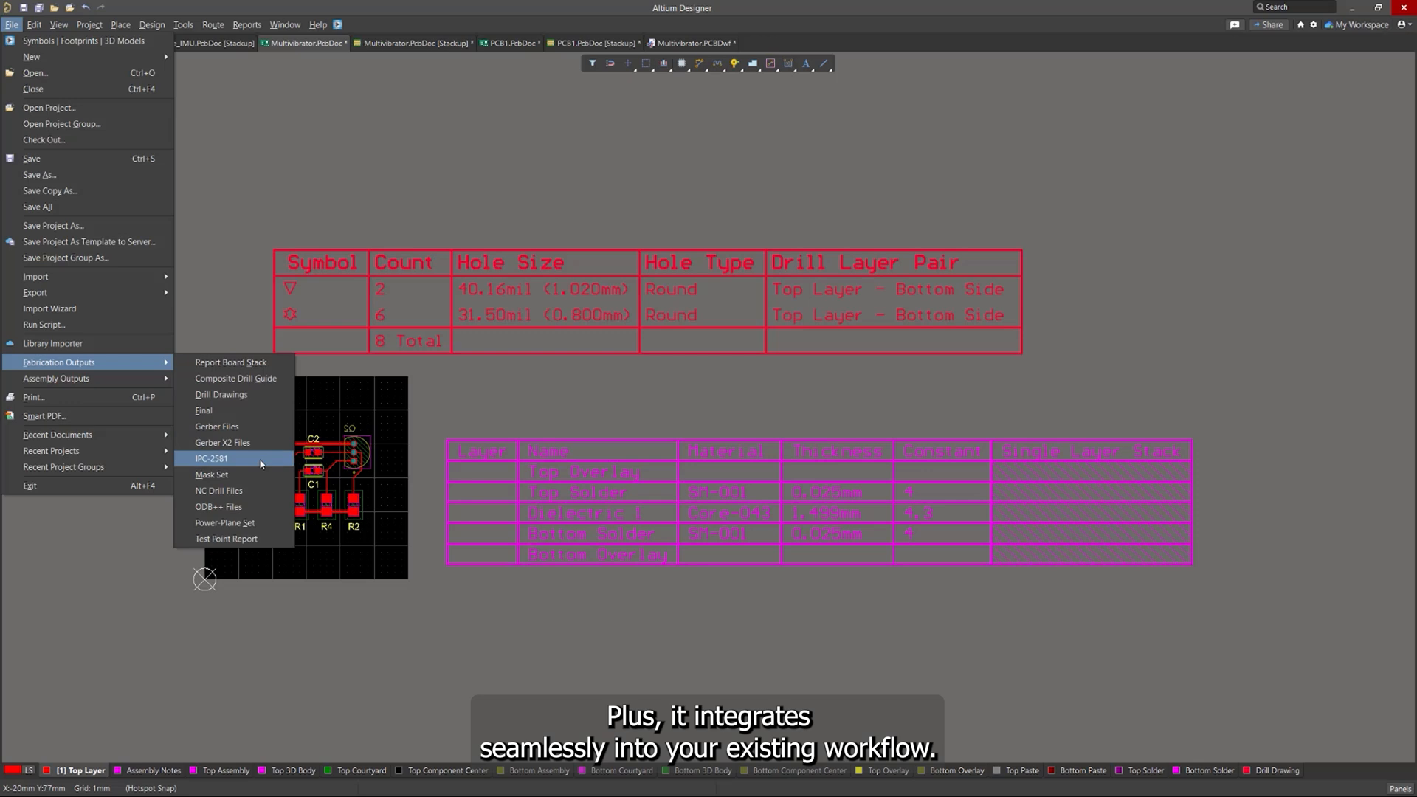
mouse_move(219, 490)
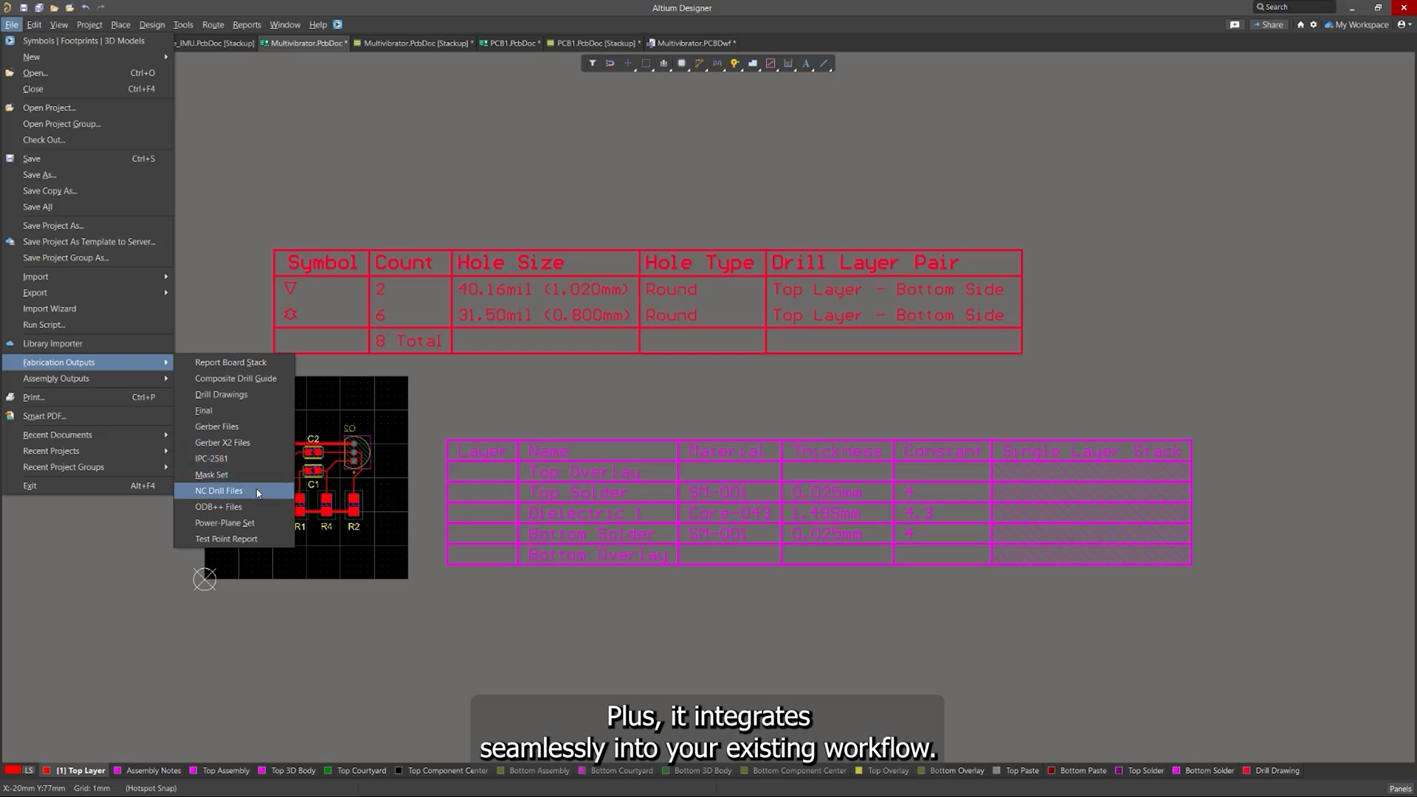
mouse_move(218, 506)
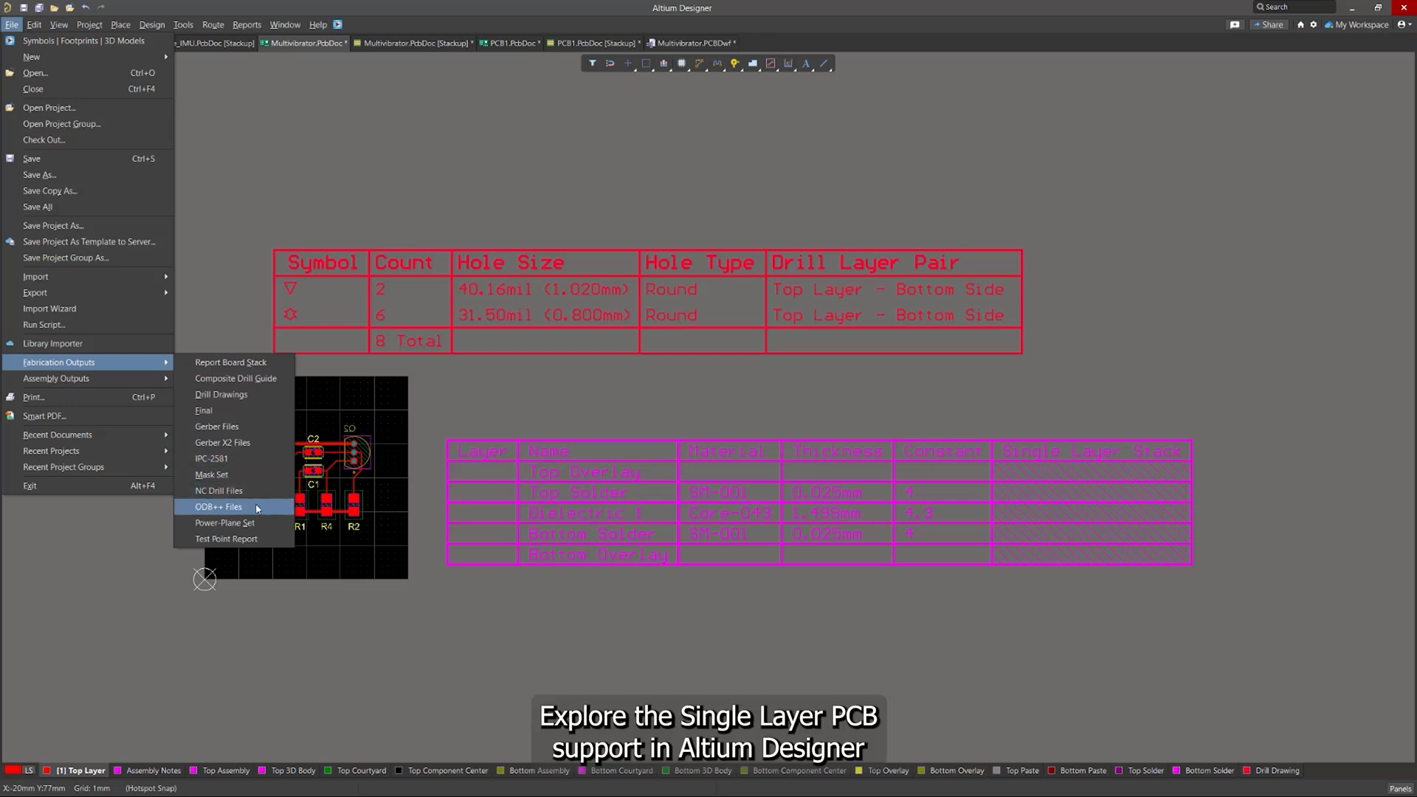